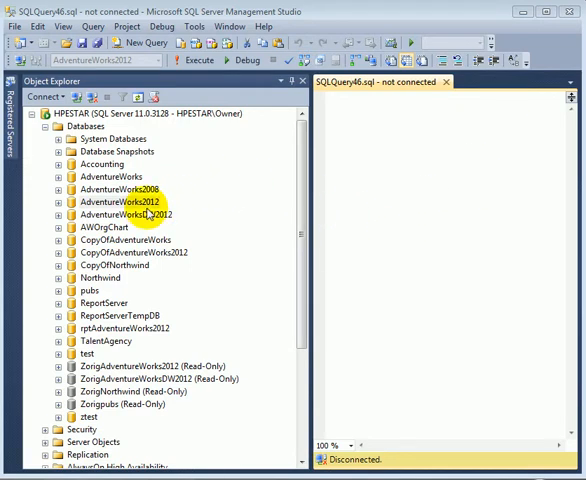
Launch the Export Data task for the AdventureWorks2012 database from Object Explorer
right_click(116, 202)
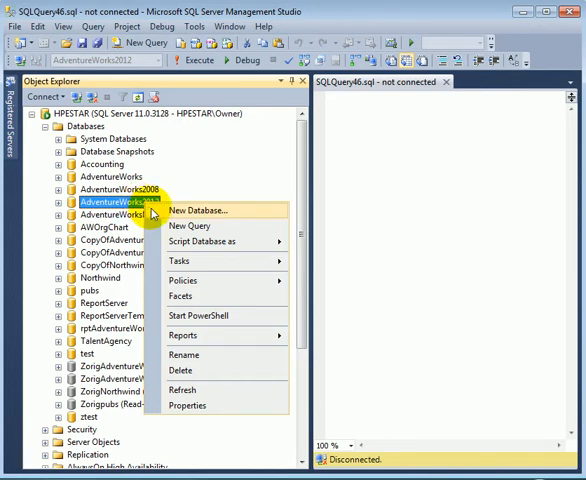
mouse_move(252, 268)
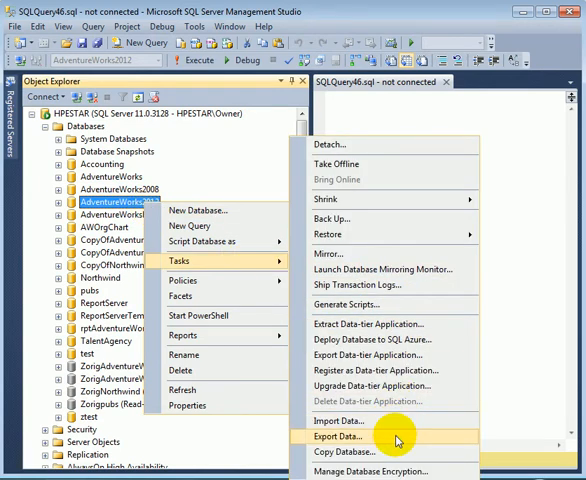
left_click(336, 436)
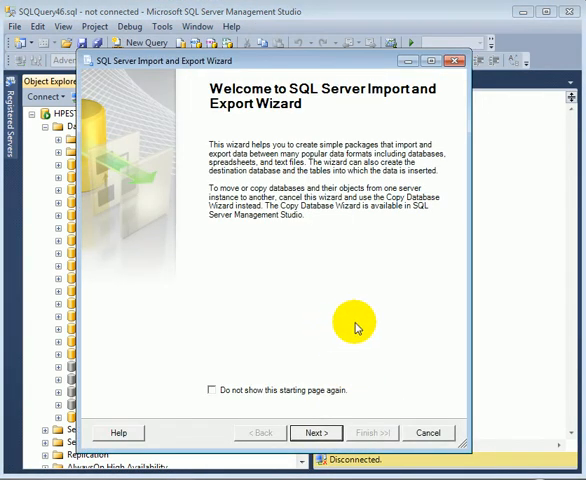
mouse_move(324, 292)
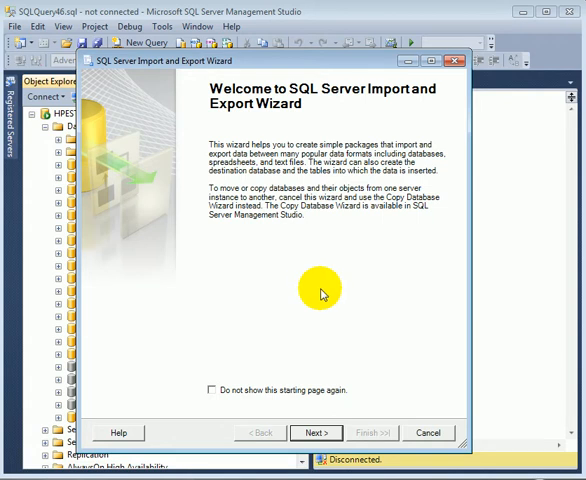
mouse_move(298, 284)
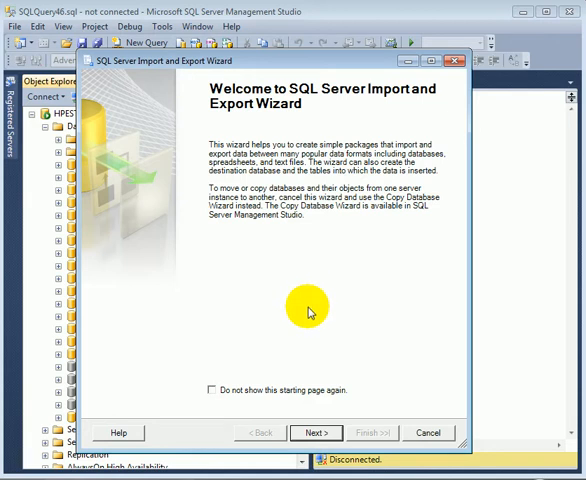
mouse_move(292, 356)
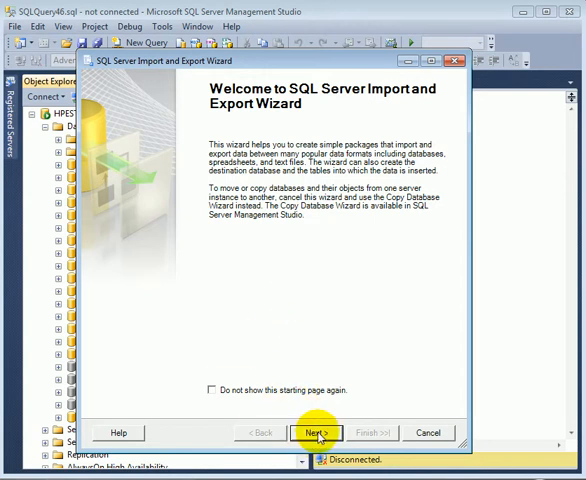
Accept SQL Server Native Client 11.0, Windows Authentication and AdventureWorks2012 as the data source
left_click(316, 432)
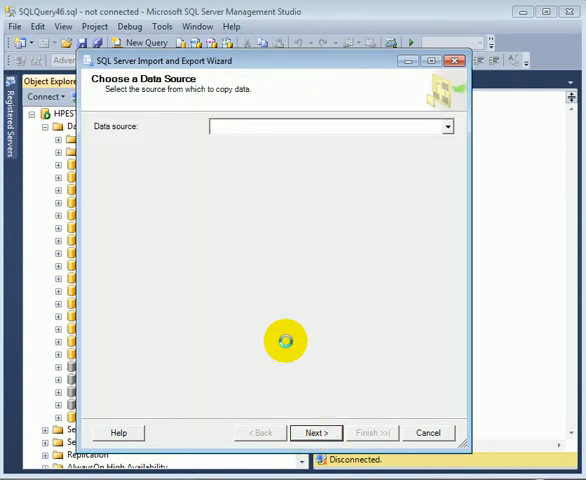
left_click(446, 126)
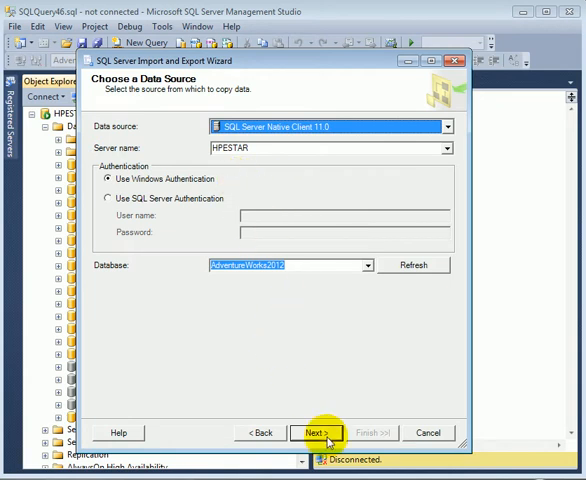
mouse_move(152, 200)
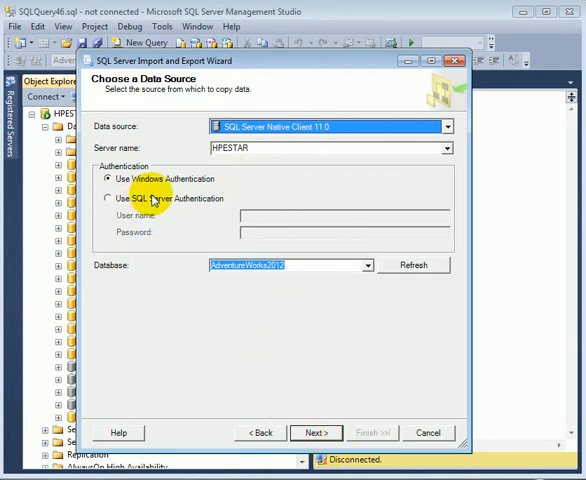
mouse_move(312, 416)
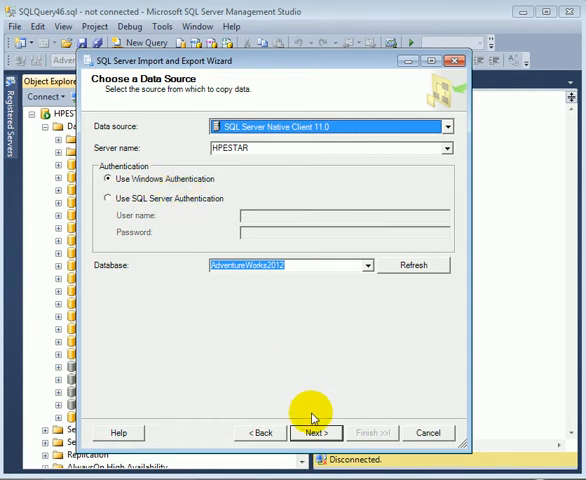
left_click(316, 432)
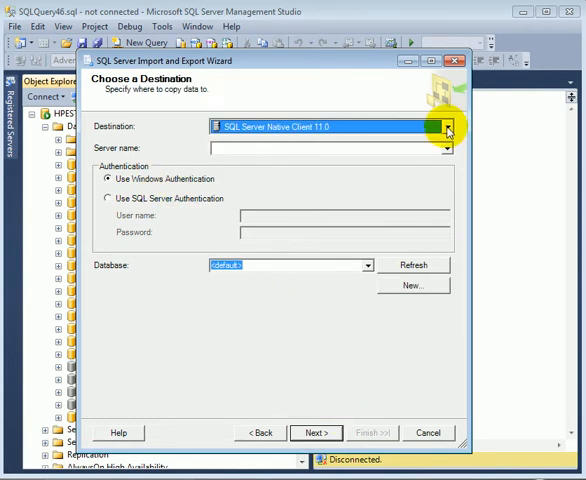
Choose Microsoft Excel as the destination, keeping the Excel 97-2003 format
left_click(444, 128)
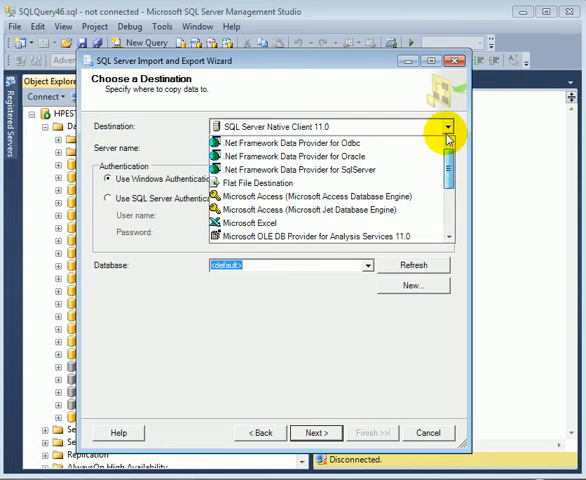
left_click(244, 224)
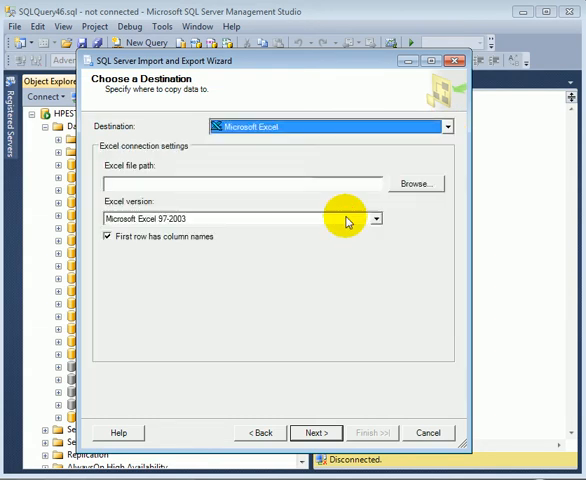
mouse_move(344, 236)
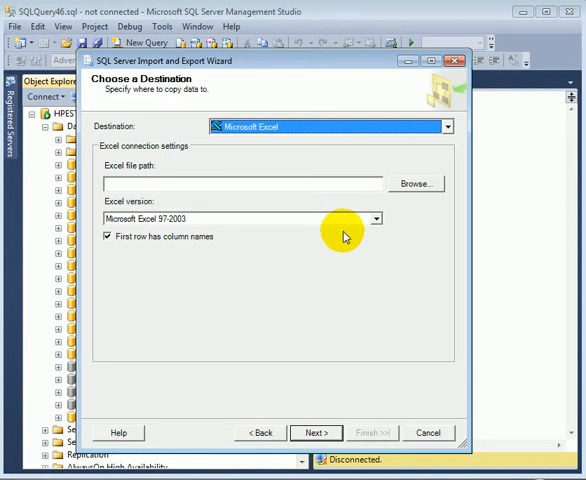
left_click(376, 218)
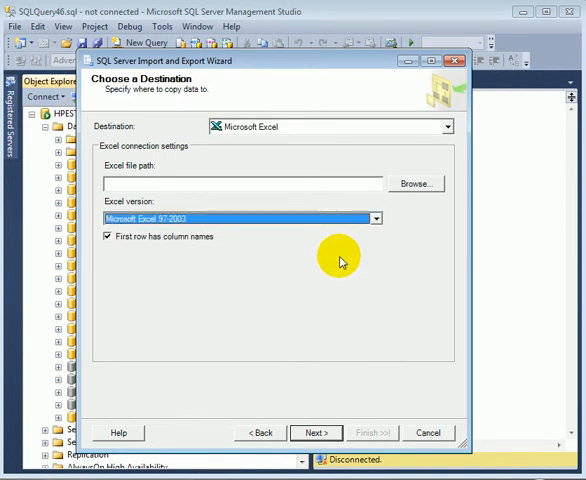
mouse_move(184, 258)
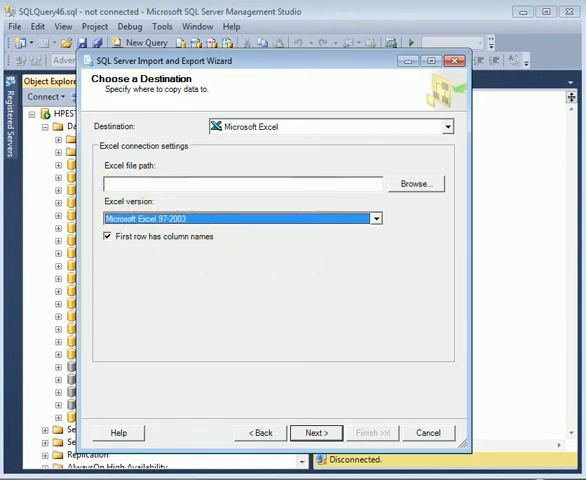
mouse_move(232, 232)
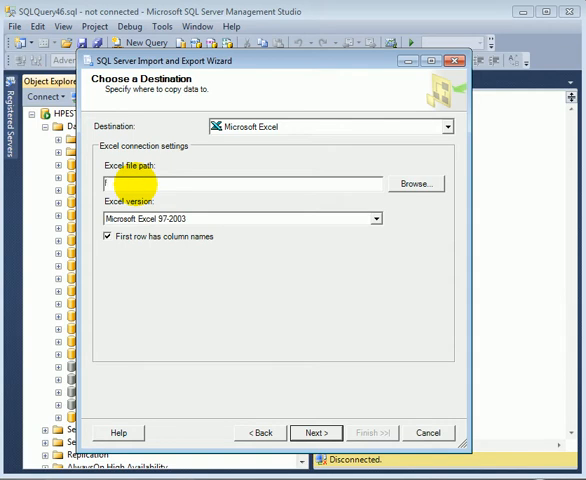
Enter F:\temp\pod.xls as the Excel file path
type("F")
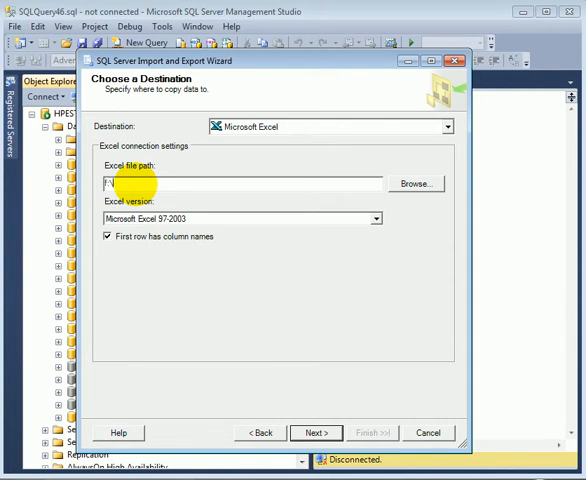
type("\\temp\\")
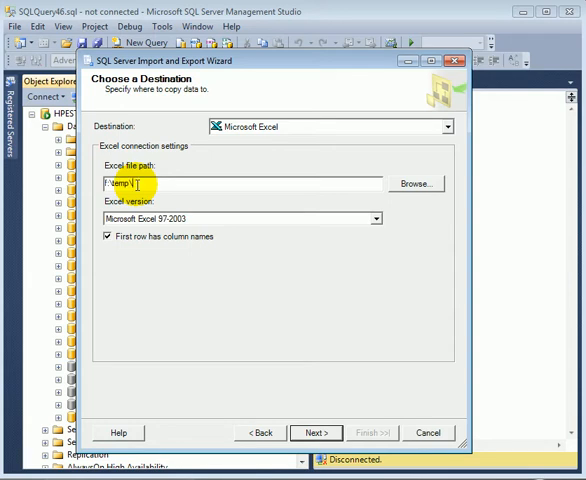
type("pod.xls")
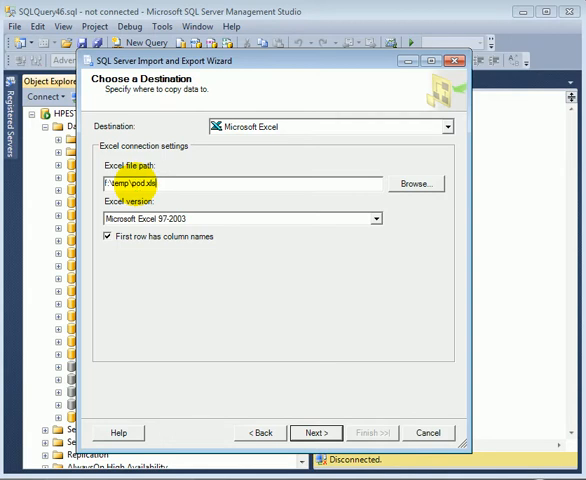
mouse_move(352, 312)
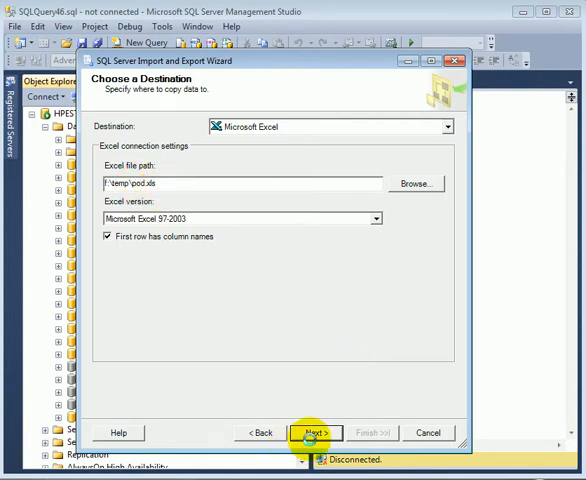
Tick [Purchasing].[PurchaseOrderDetail] for export and bring up its column mappings
left_click(312, 432)
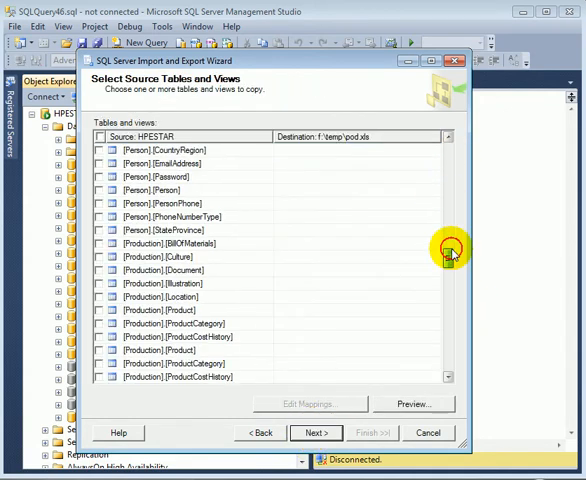
scroll("down", 3)
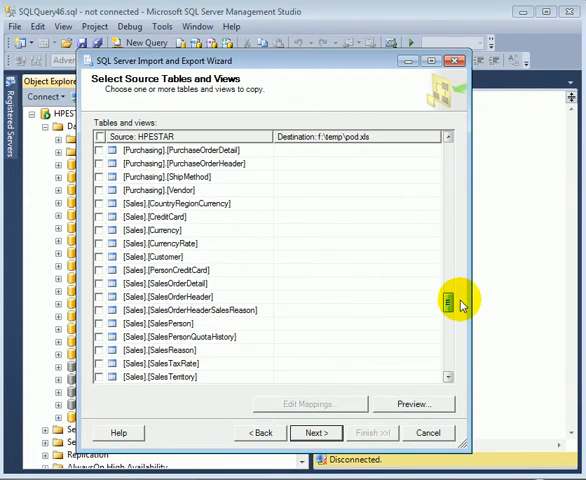
scroll("up", 3)
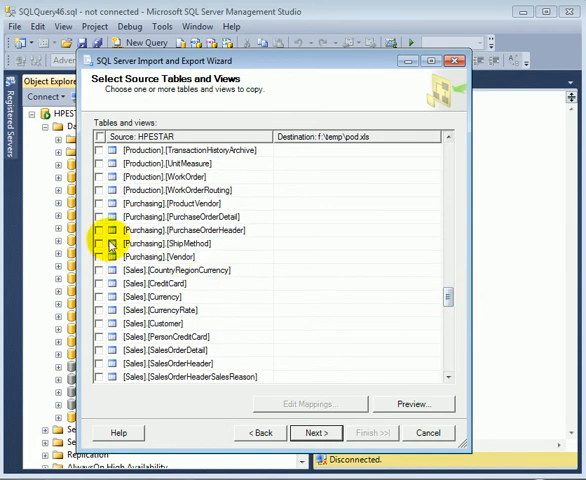
left_click(98, 216)
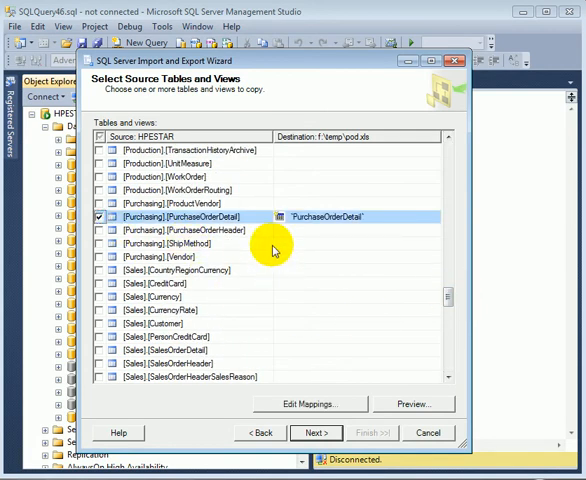
mouse_move(368, 152)
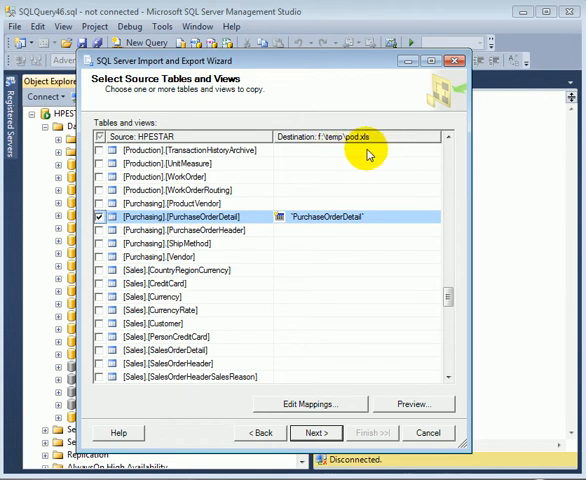
mouse_move(372, 232)
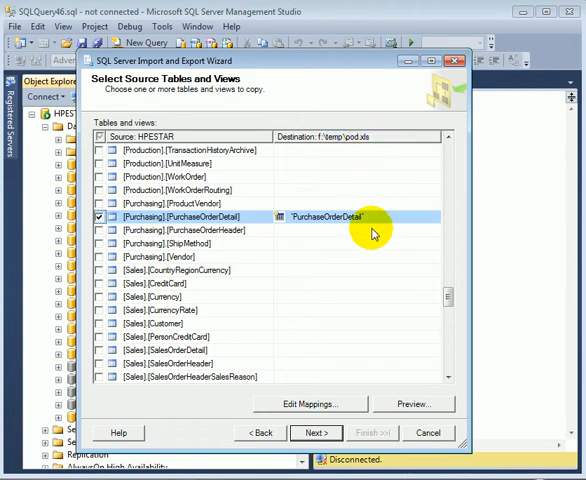
left_click(308, 404)
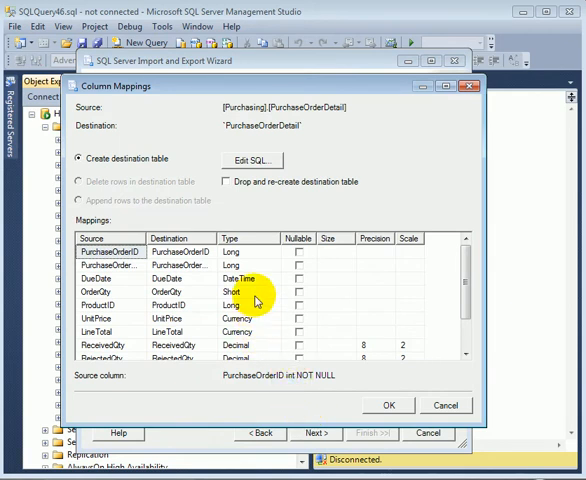
mouse_move(260, 362)
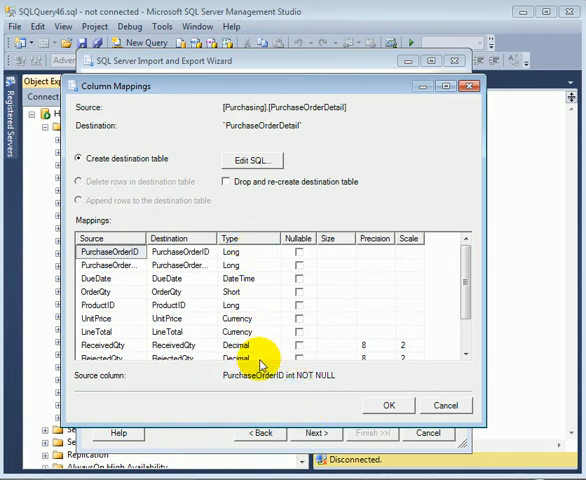
mouse_move(300, 304)
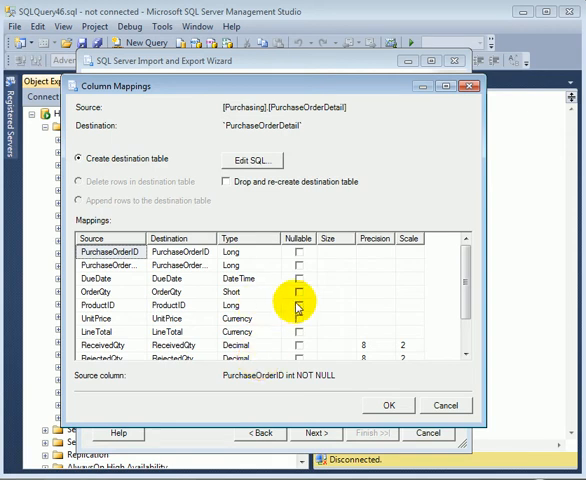
scroll("down", 3)
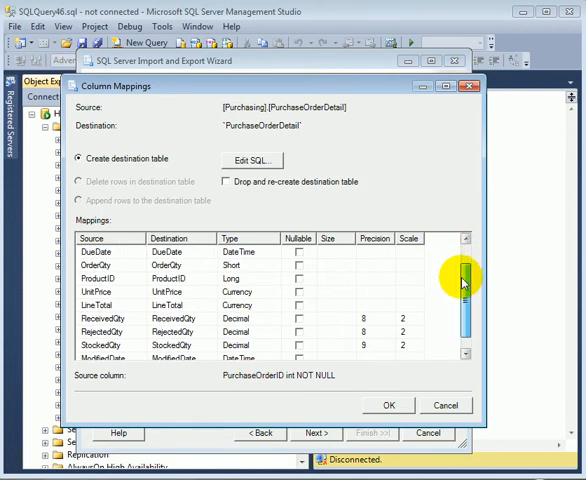
scroll("down", 3)
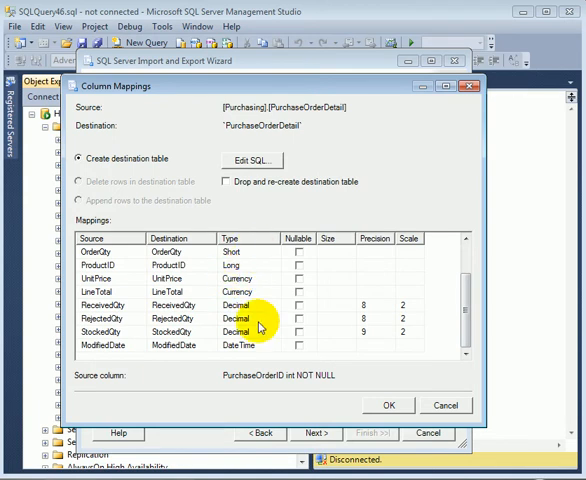
mouse_move(460, 310)
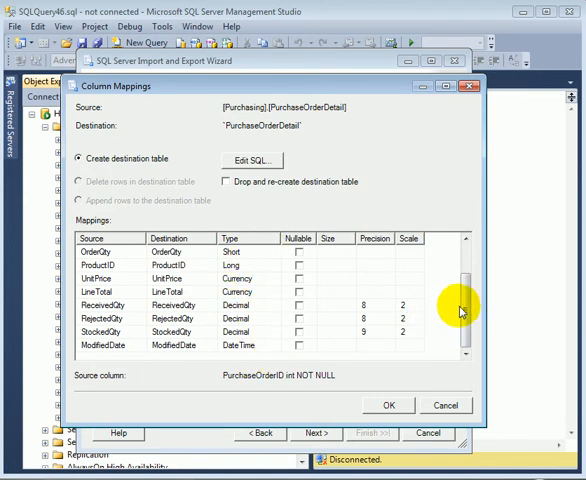
scroll("up", 3)
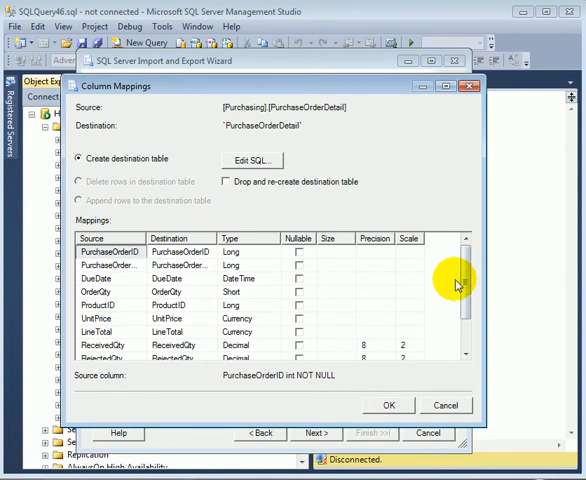
mouse_move(260, 298)
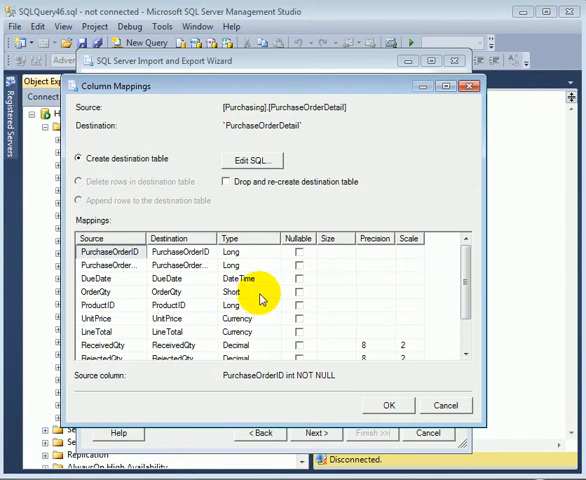
left_click(244, 292)
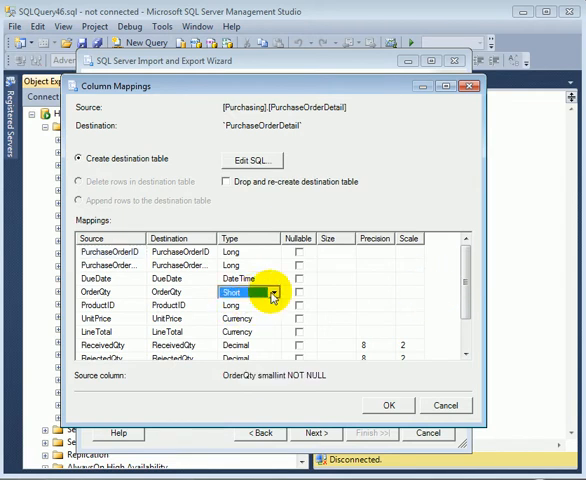
left_click(272, 292)
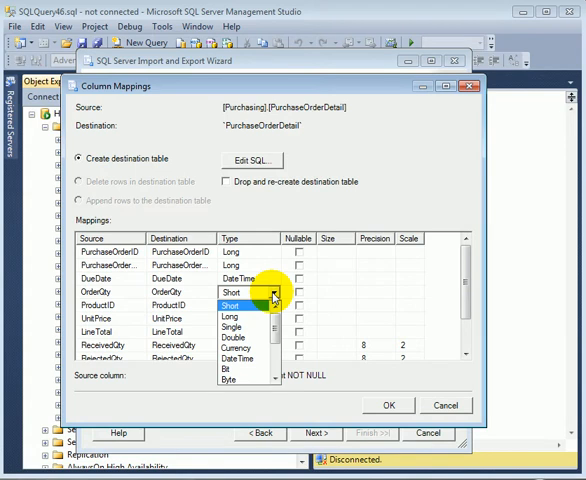
left_click(230, 292)
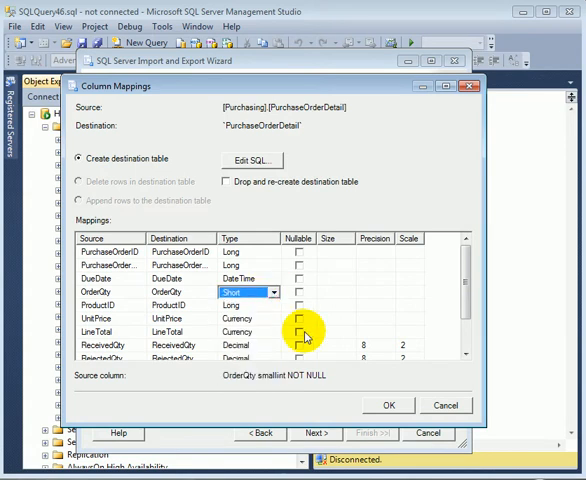
mouse_move(258, 316)
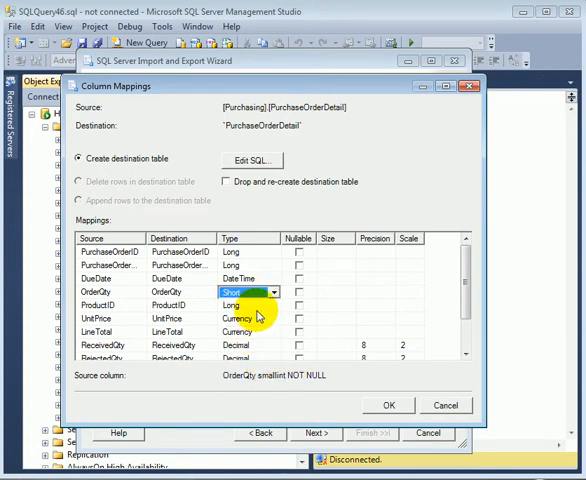
left_click(276, 304)
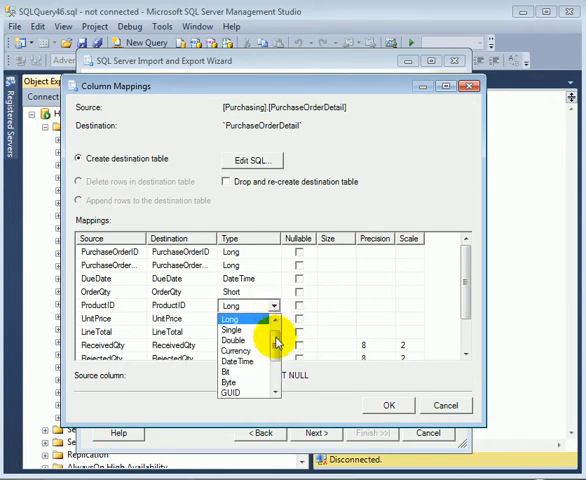
scroll("down", 3)
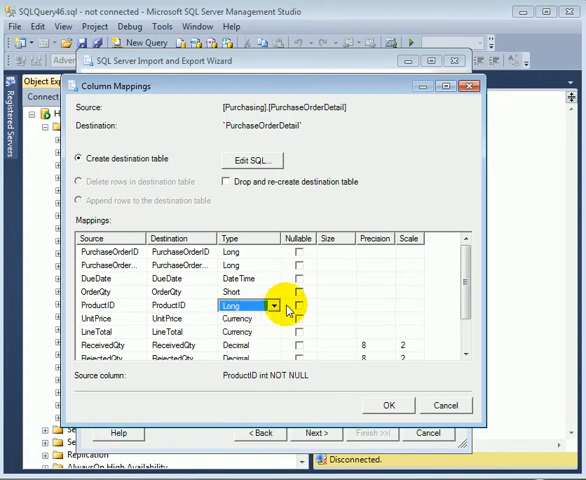
mouse_move(284, 192)
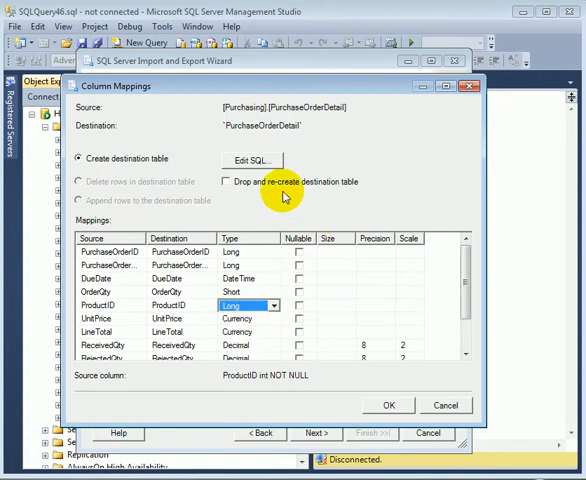
Review the generated CREATE TABLE statement via Edit SQL and accept it unchanged
left_click(250, 160)
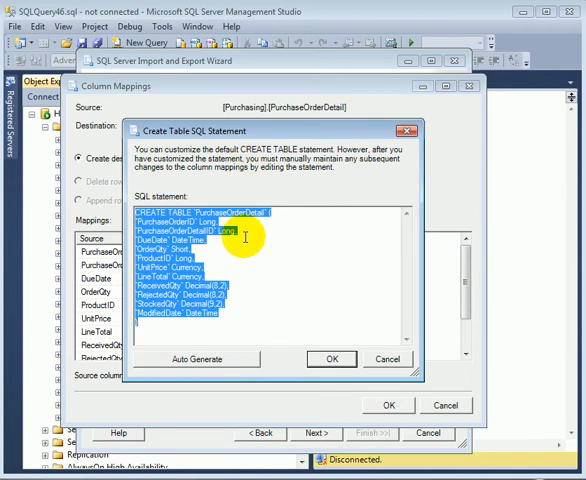
left_click(246, 252)
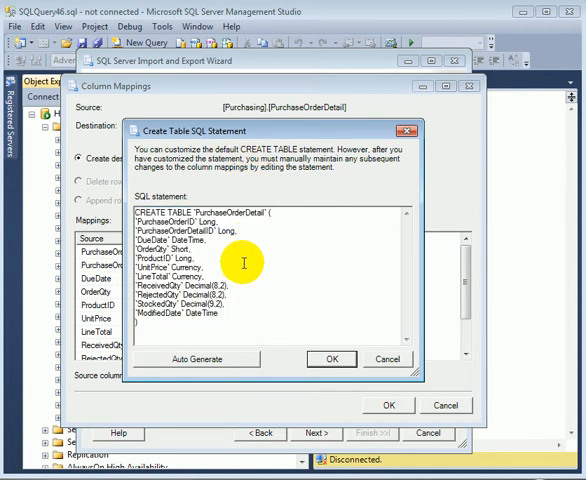
mouse_move(332, 360)
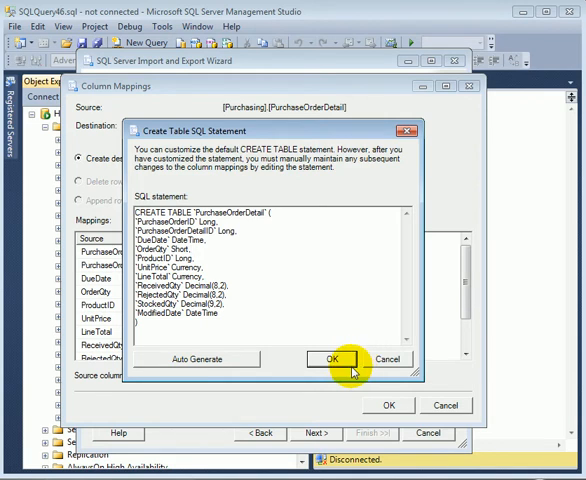
left_click(328, 358)
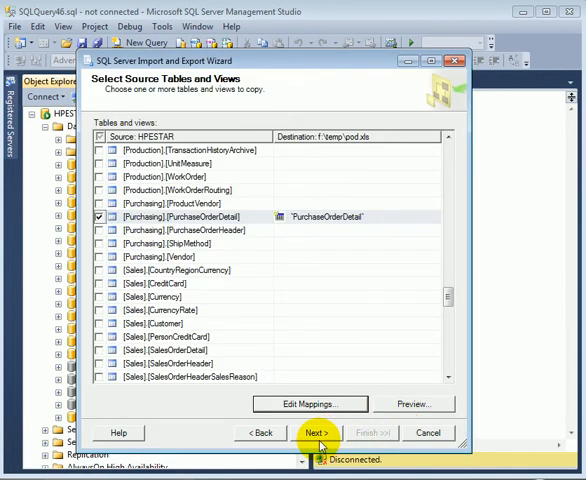
left_click(412, 404)
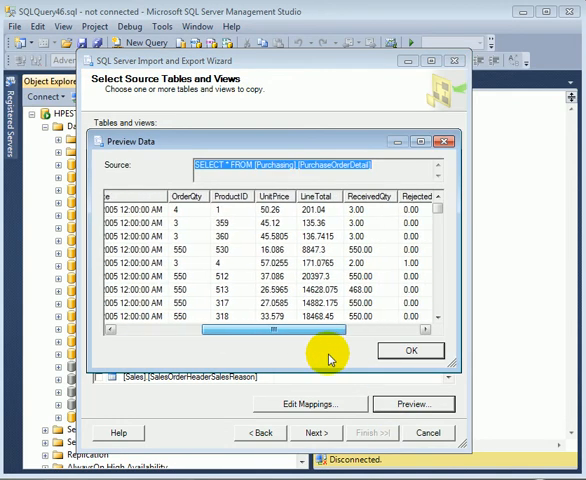
scroll("right", 3)
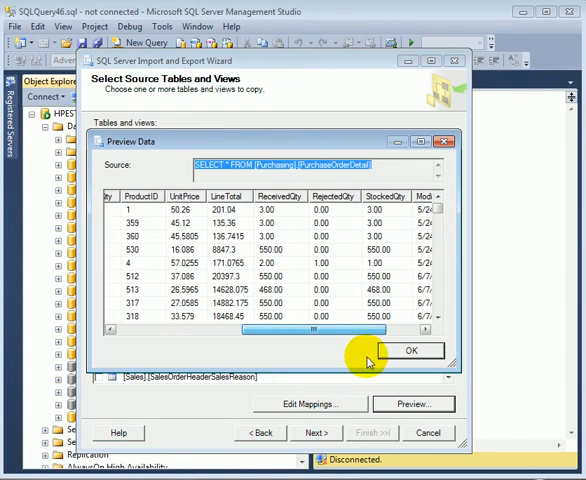
scroll("right", 3)
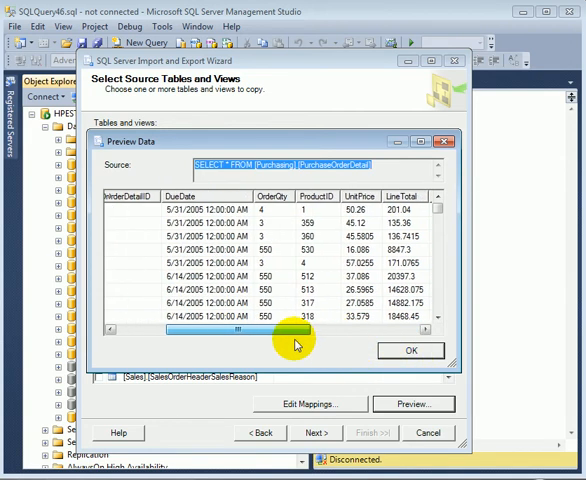
left_click(410, 350)
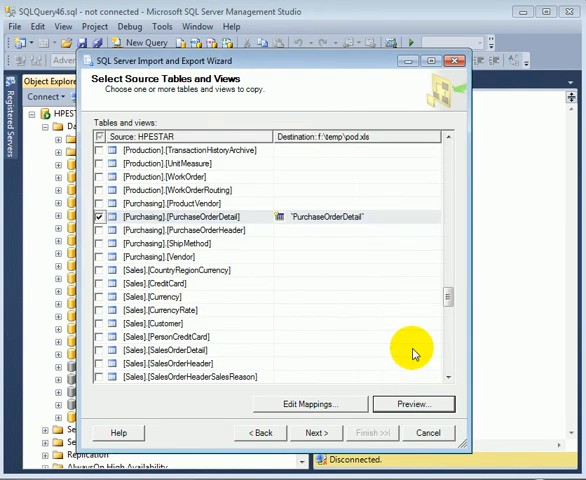
mouse_move(316, 432)
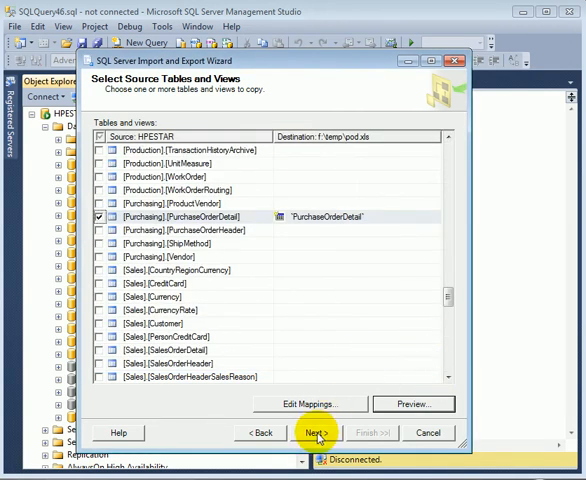
Reach Save and Run Package, try Save SSIS Package to File system, then leave only Run immediately checked
left_click(316, 432)
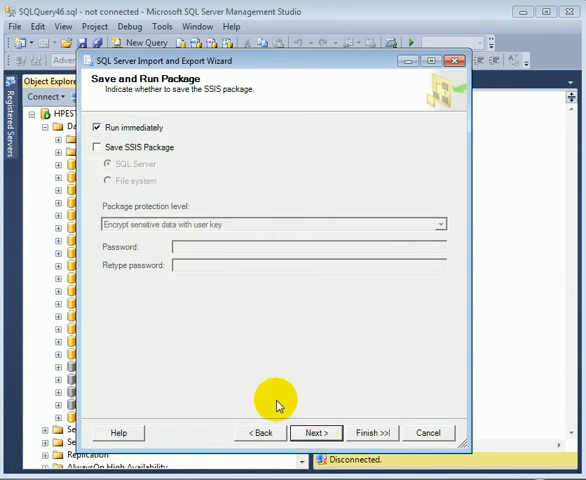
left_click(98, 148)
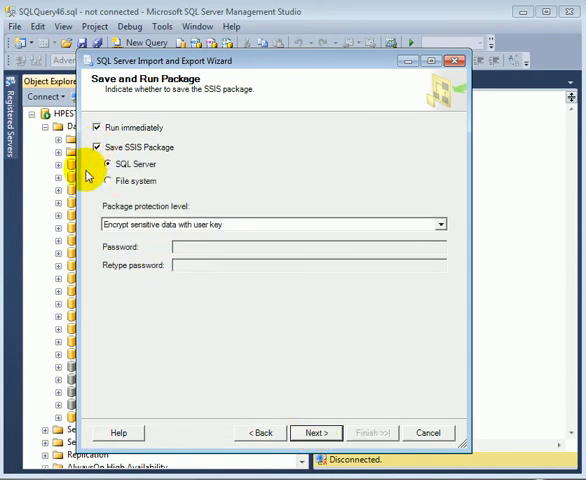
mouse_move(196, 344)
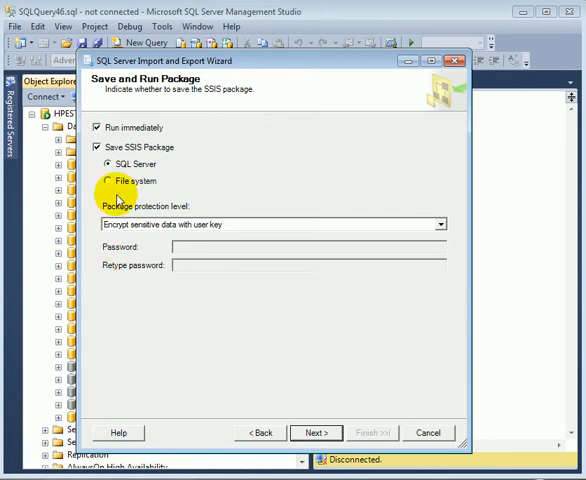
left_click(106, 180)
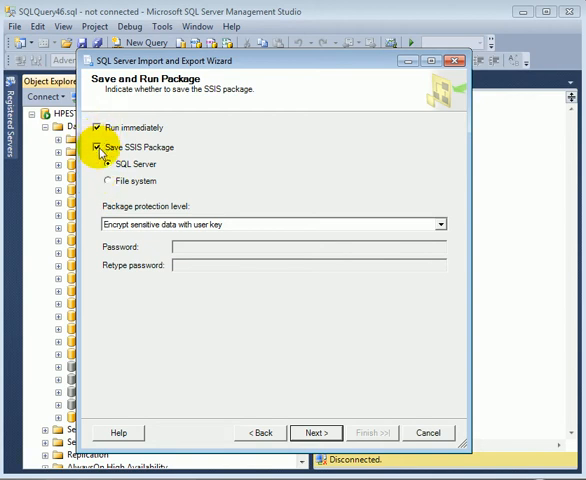
left_click(98, 148)
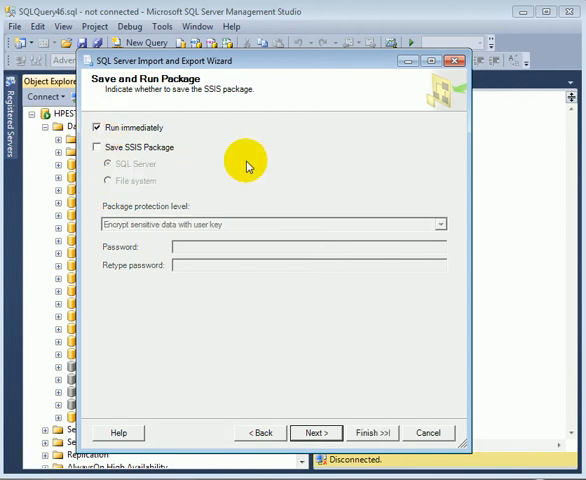
mouse_move(316, 432)
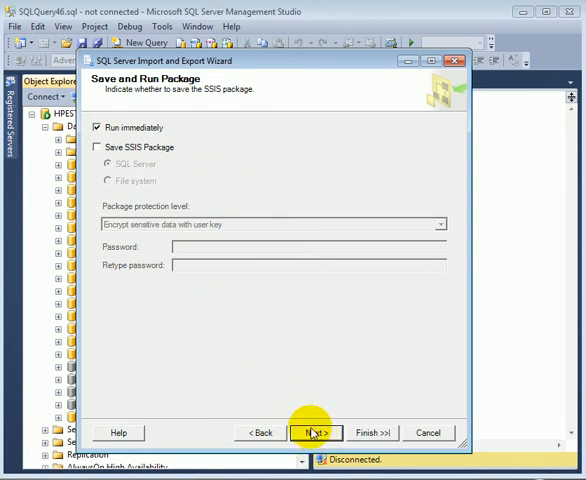
Advance to Complete the Wizard and read the PurchaseOrderDetail-to-pod.xls summary
left_click(312, 432)
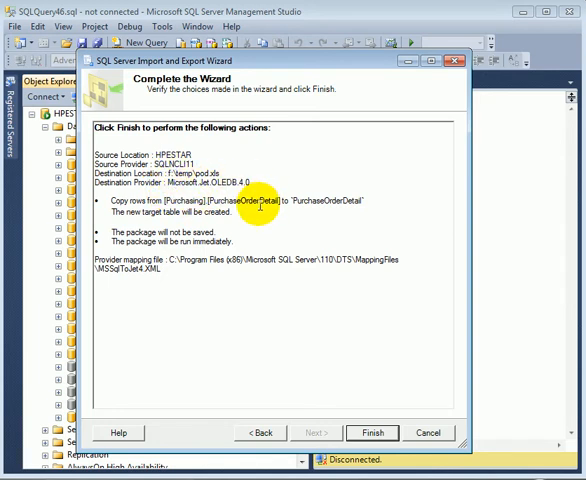
mouse_move(256, 228)
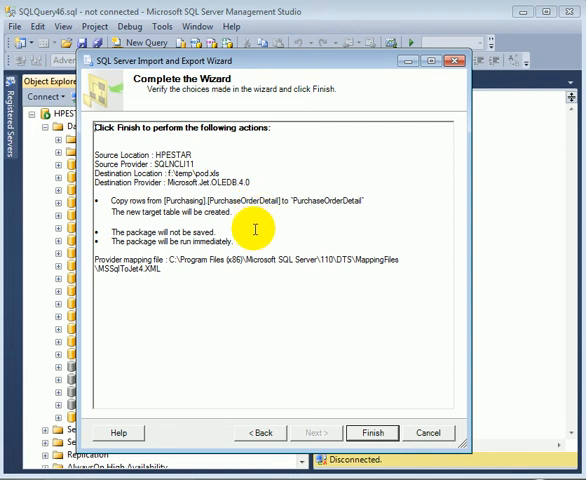
mouse_move(192, 312)
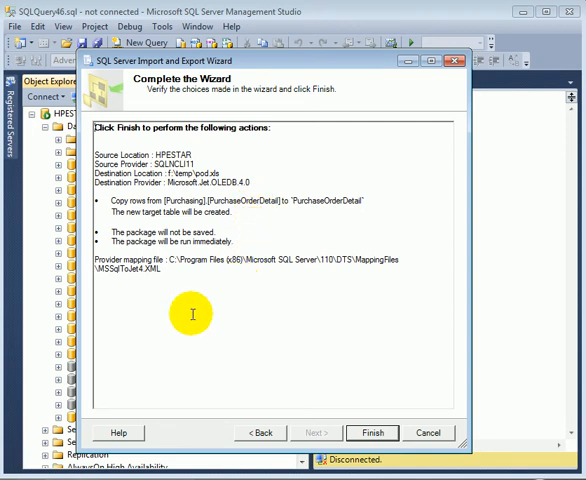
mouse_move(328, 364)
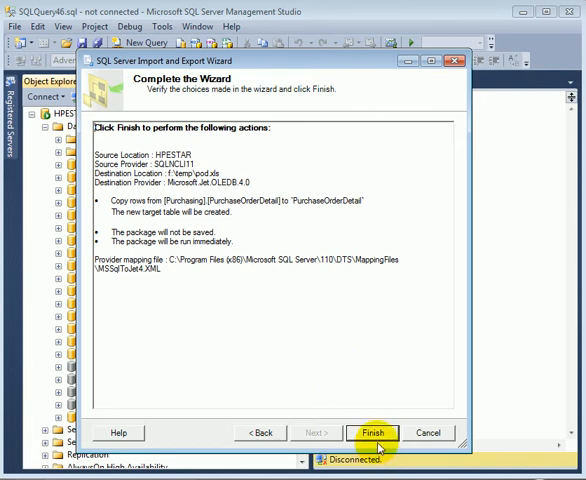
Run the export with Finish and review the report showing 8845 rows transferred
left_click(372, 432)
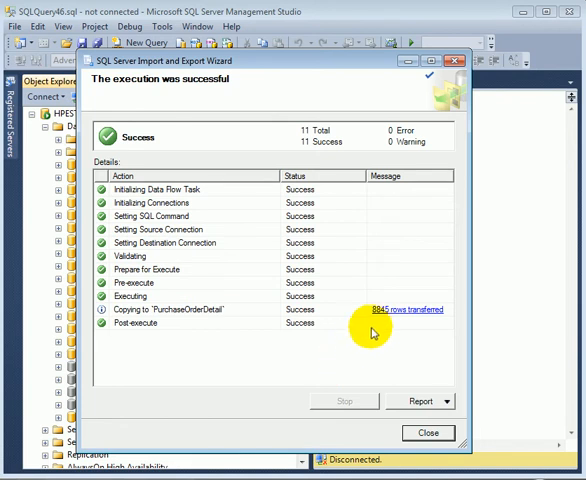
mouse_move(404, 318)
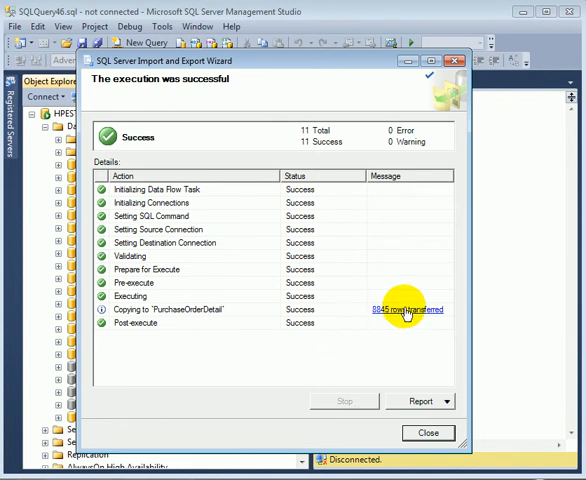
left_click(404, 308)
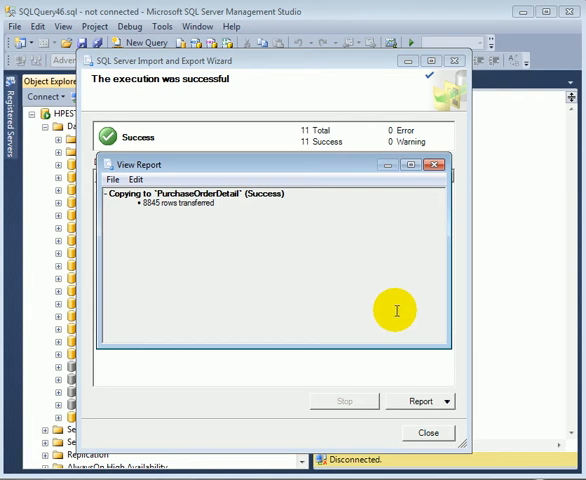
mouse_move(276, 220)
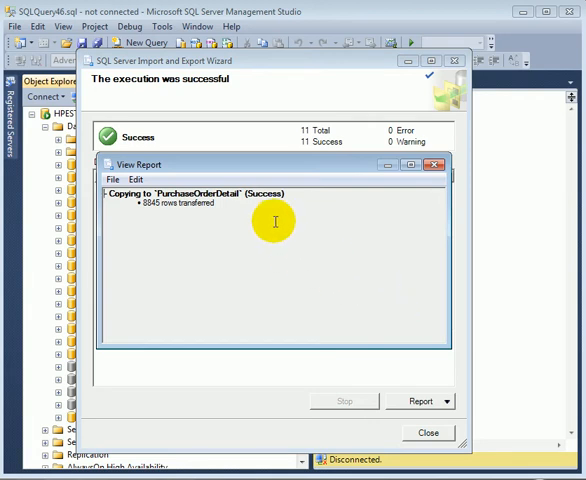
left_click(424, 164)
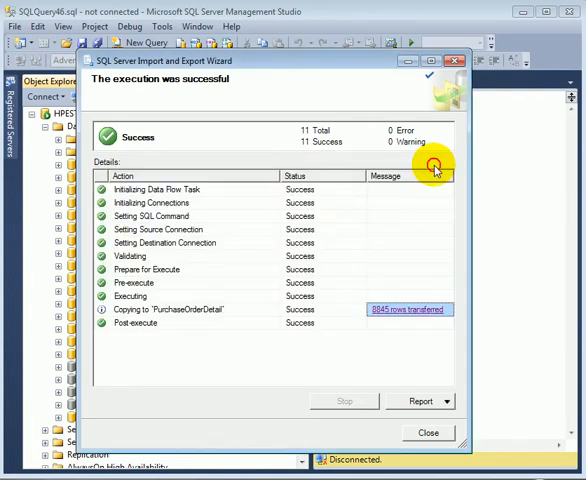
mouse_move(446, 414)
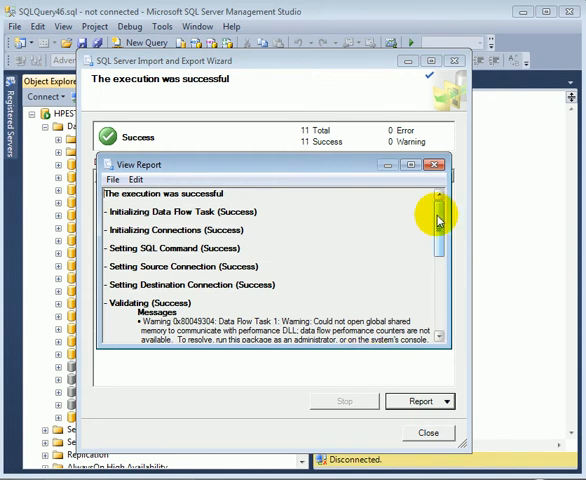
scroll("down", 3)
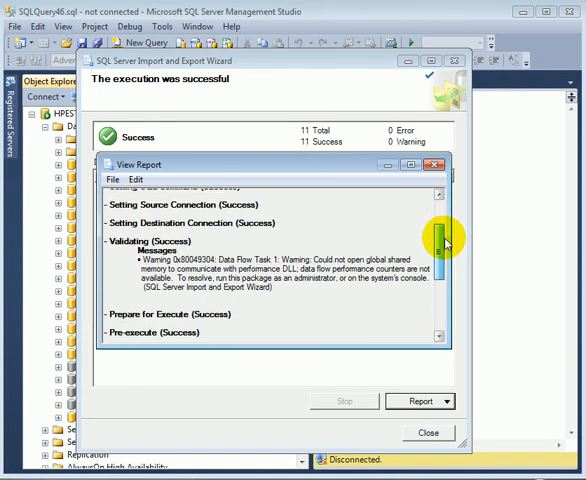
scroll("down", 3)
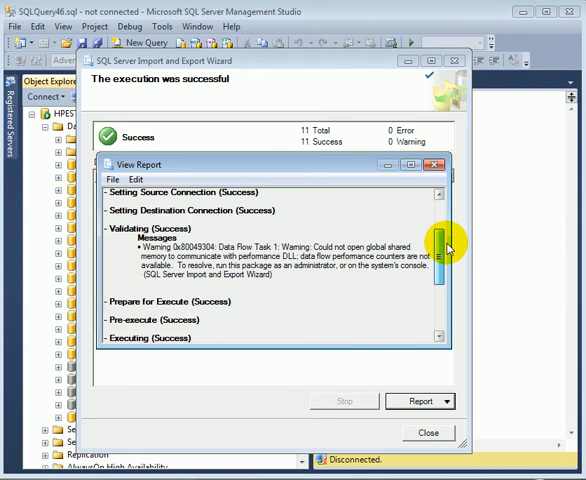
scroll("down", 3)
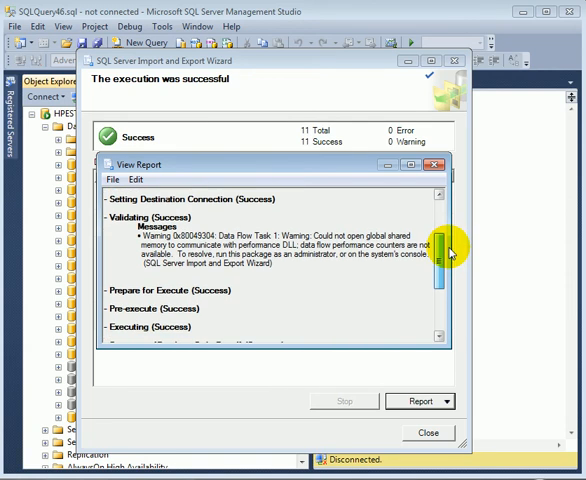
scroll("down", 3)
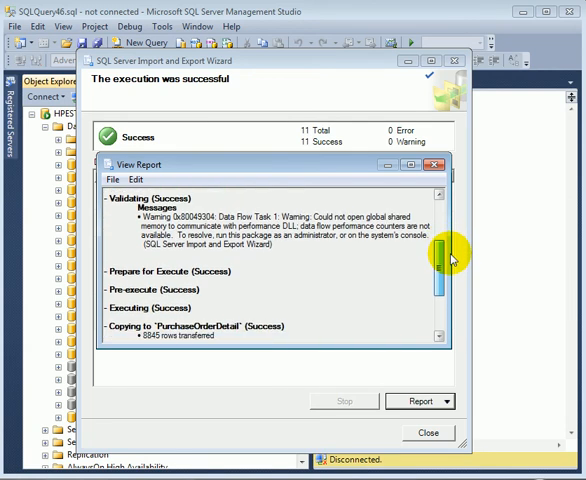
scroll("down", 3)
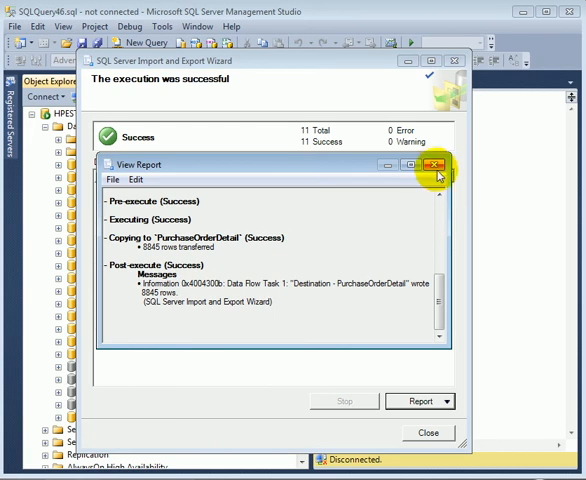
Close the finished Import and Export Wizard, returning to the main window
left_click(436, 164)
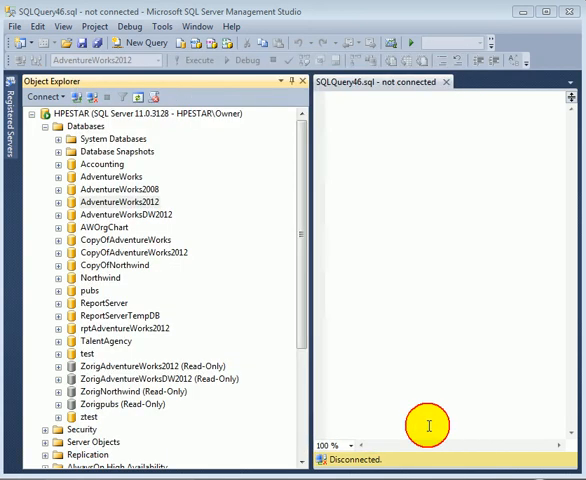
mouse_move(484, 200)
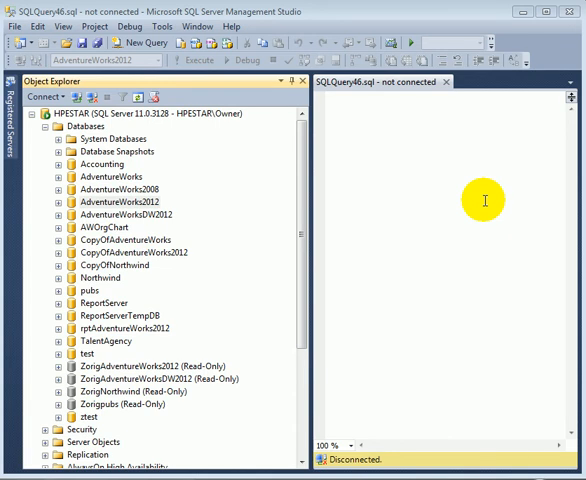
mouse_move(484, 200)
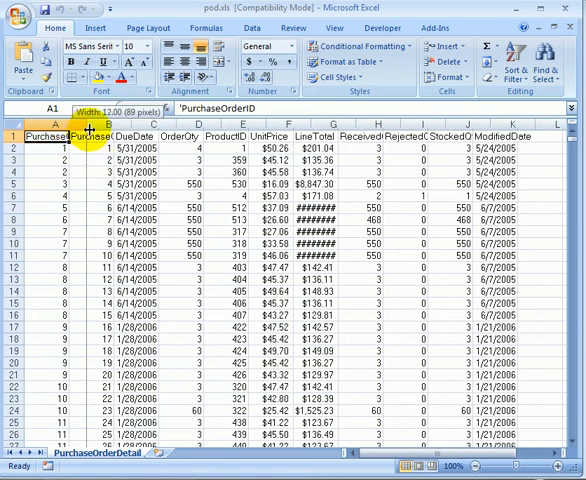
Widen column A to fit PurchaseOrderID and inspect ProductID, OrderQty and LineTotal cell values
left_click_drag(98, 124, 110, 124)
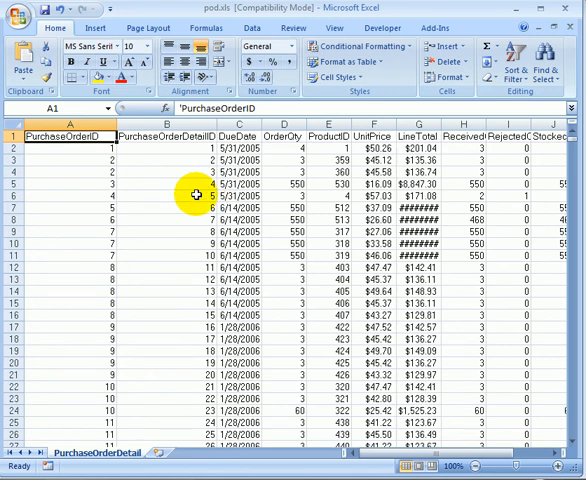
mouse_move(112, 176)
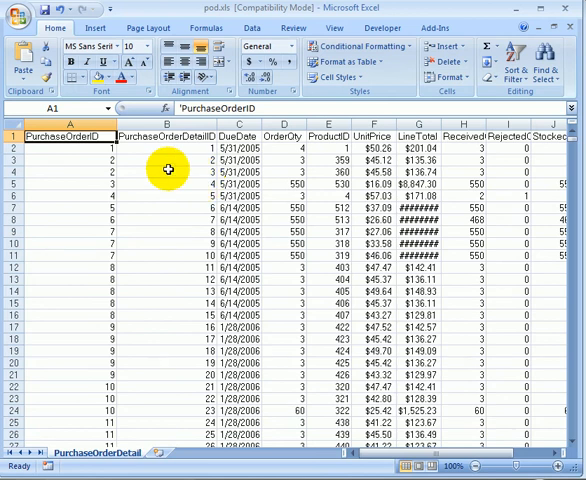
mouse_move(124, 176)
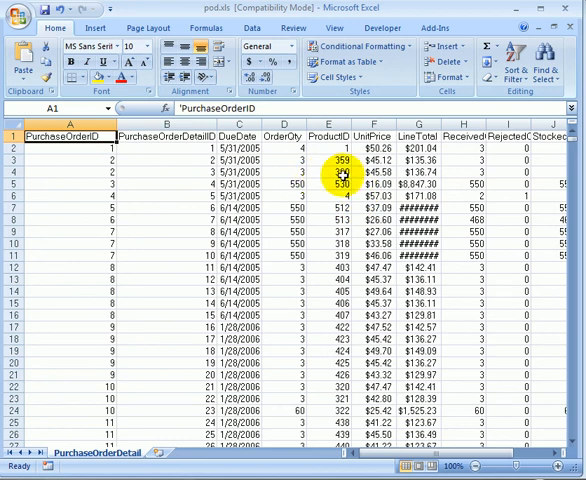
left_click(330, 176)
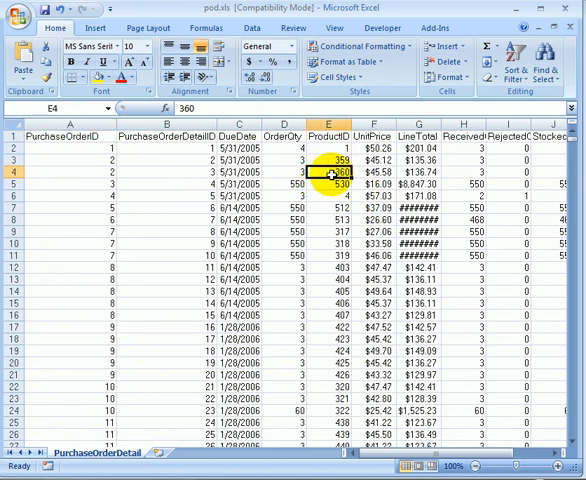
left_click(330, 160)
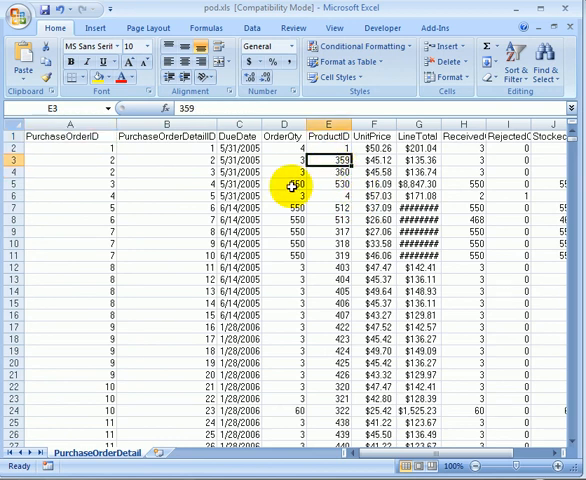
left_click(328, 172)
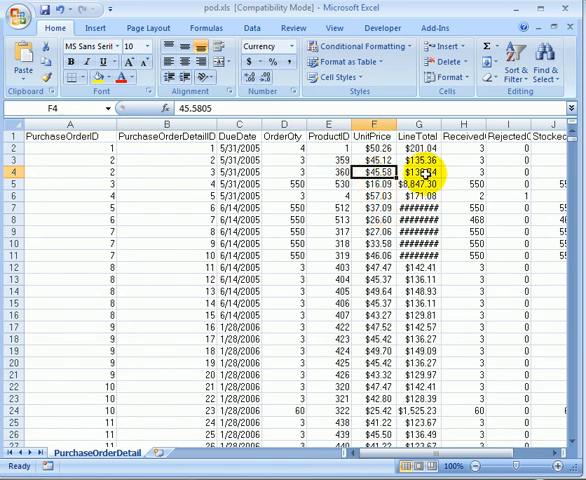
left_click(416, 172)
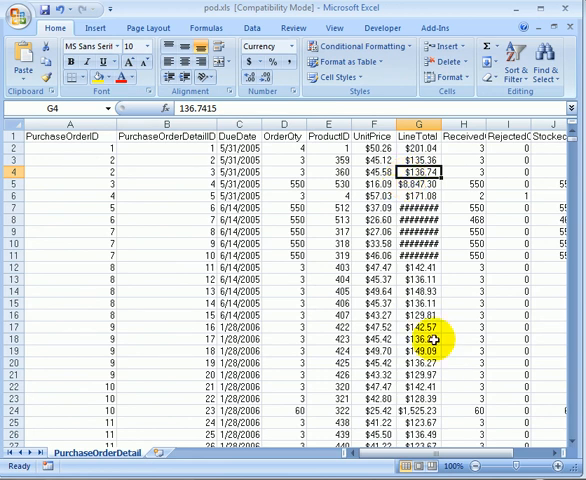
Scroll the PurchaseOrderDetail worksheet right and down to its last rows, around row 8845
scroll("right", 3)
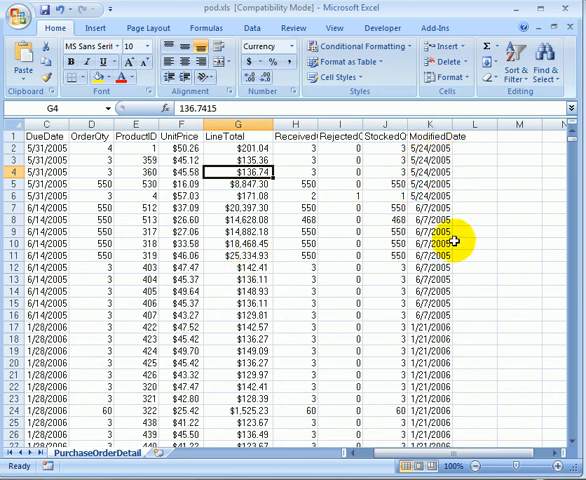
mouse_move(452, 248)
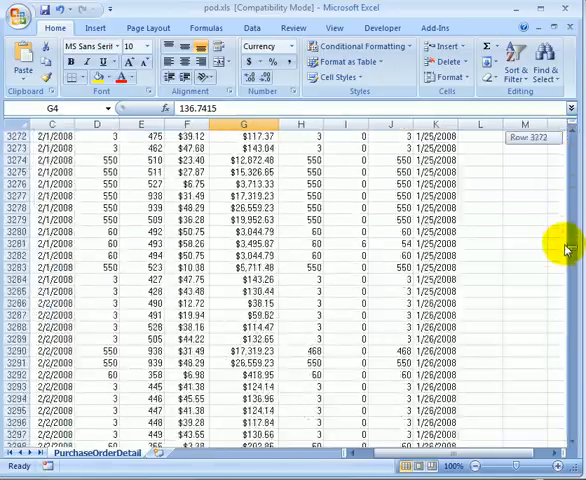
scroll("down", 3)
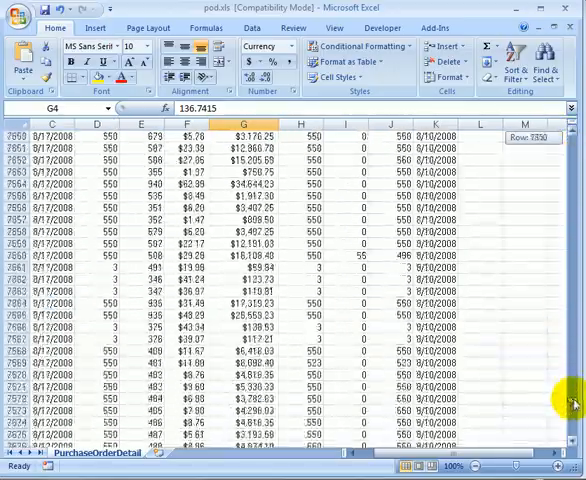
scroll("down", 3)
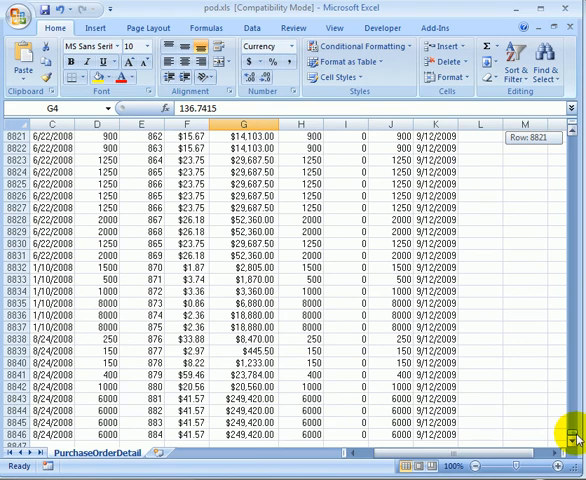